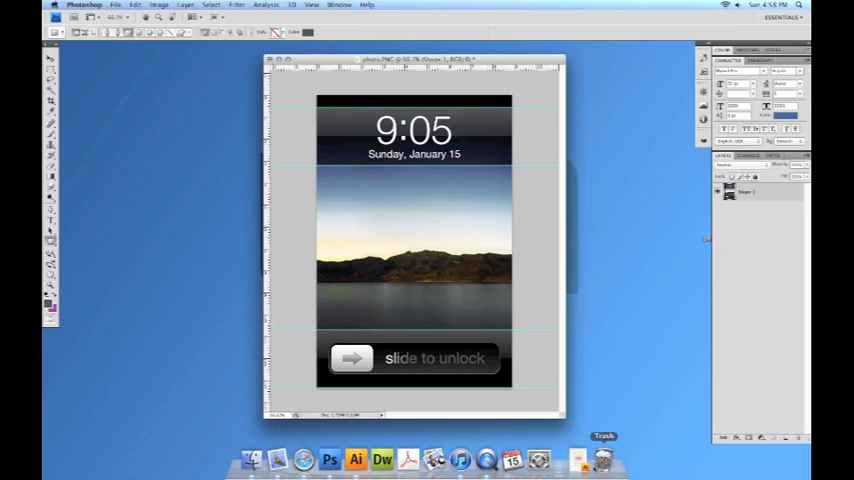
# - Switch to the SPIERS logo document in Illustrator and start Save for Web & Devices
pyautogui.click(368, 460)
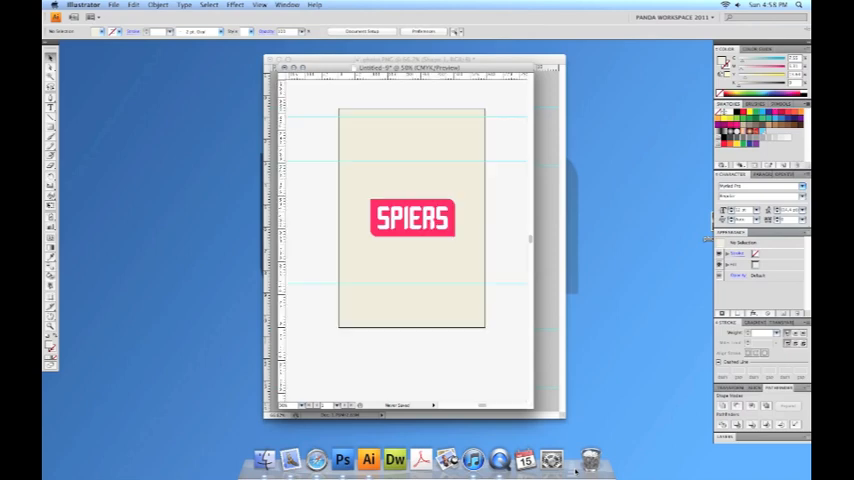
pyautogui.click(114, 4)
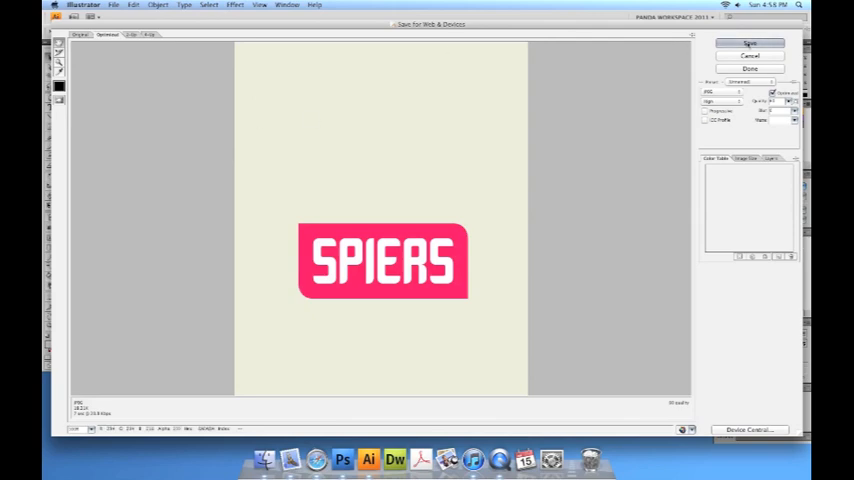
# - Save the optimized SPIERS artboard image to the Desktop
pyautogui.click(748, 42)
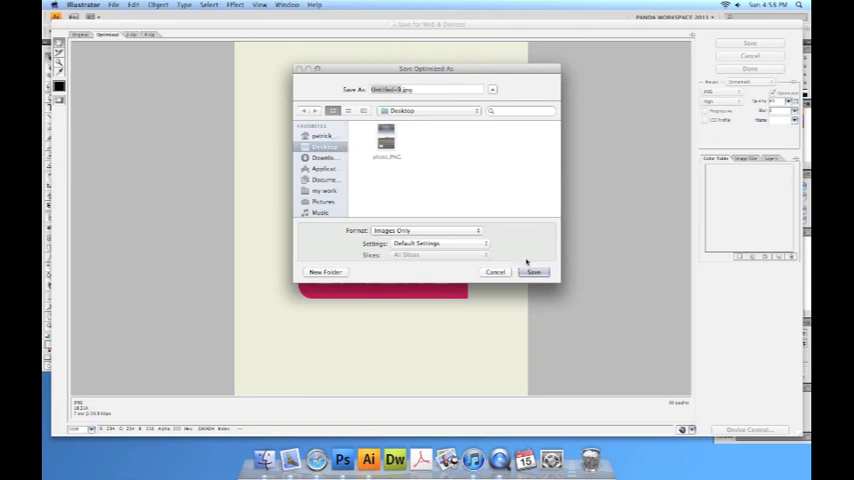
pyautogui.click(534, 272)
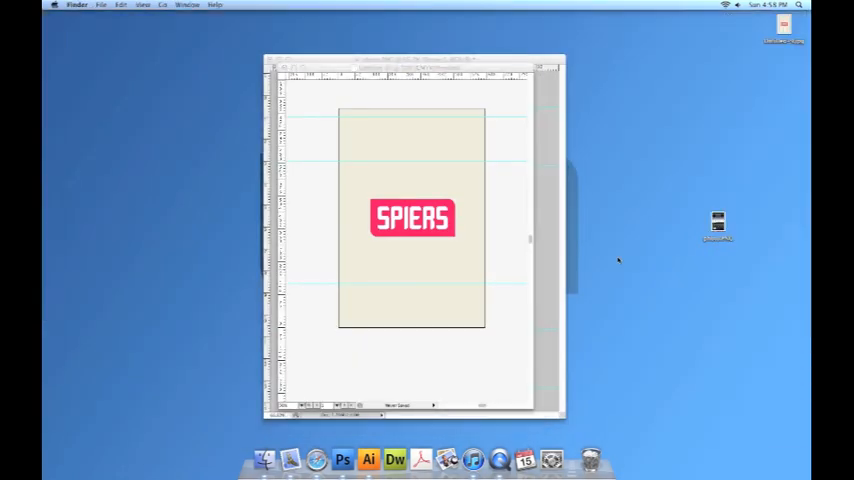